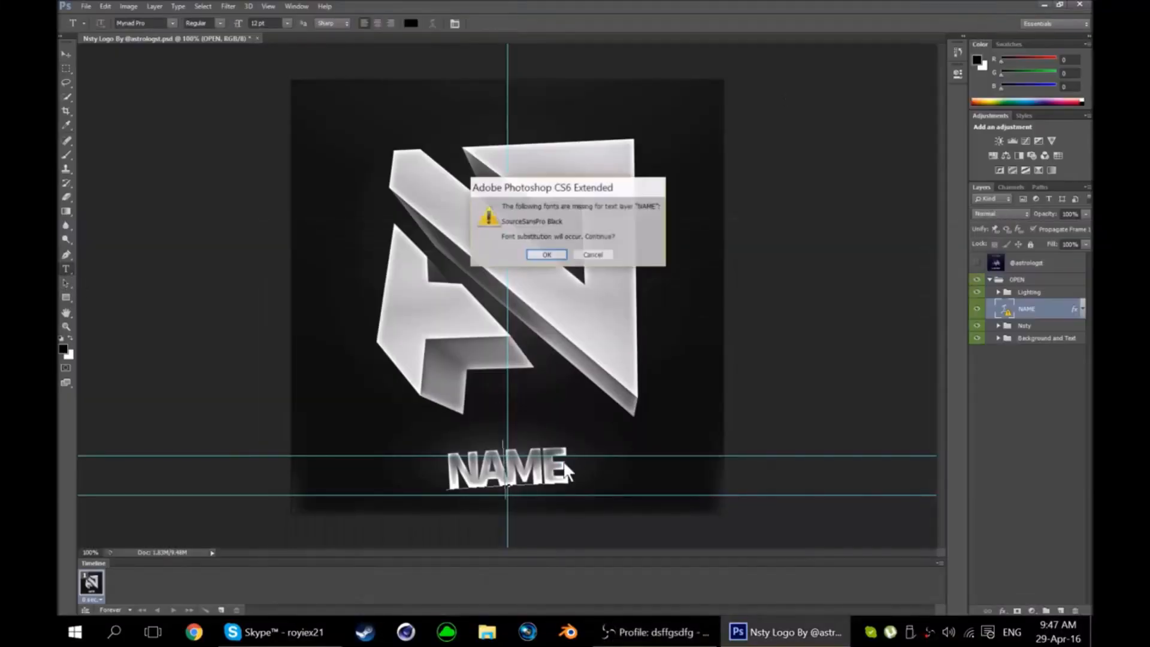
# Accept the substitution for the missing font in the warning dialog.
pyautogui.click(546, 255)
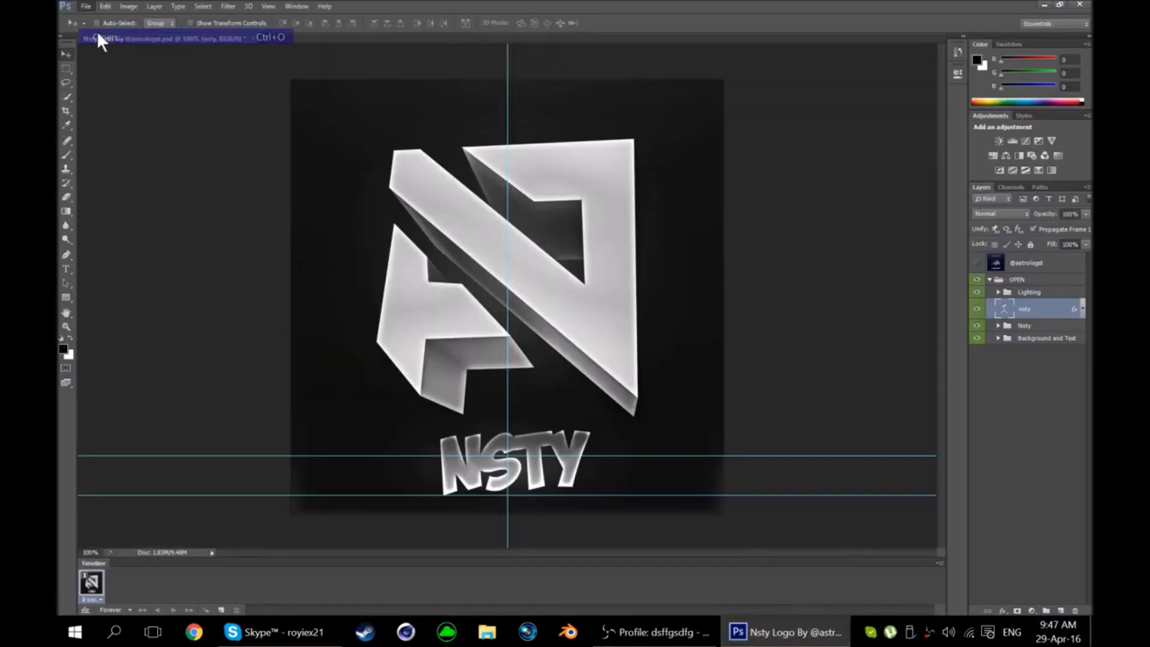
# Bring up the File > Open dialog and scroll through the files.
pyautogui.click(86, 6)
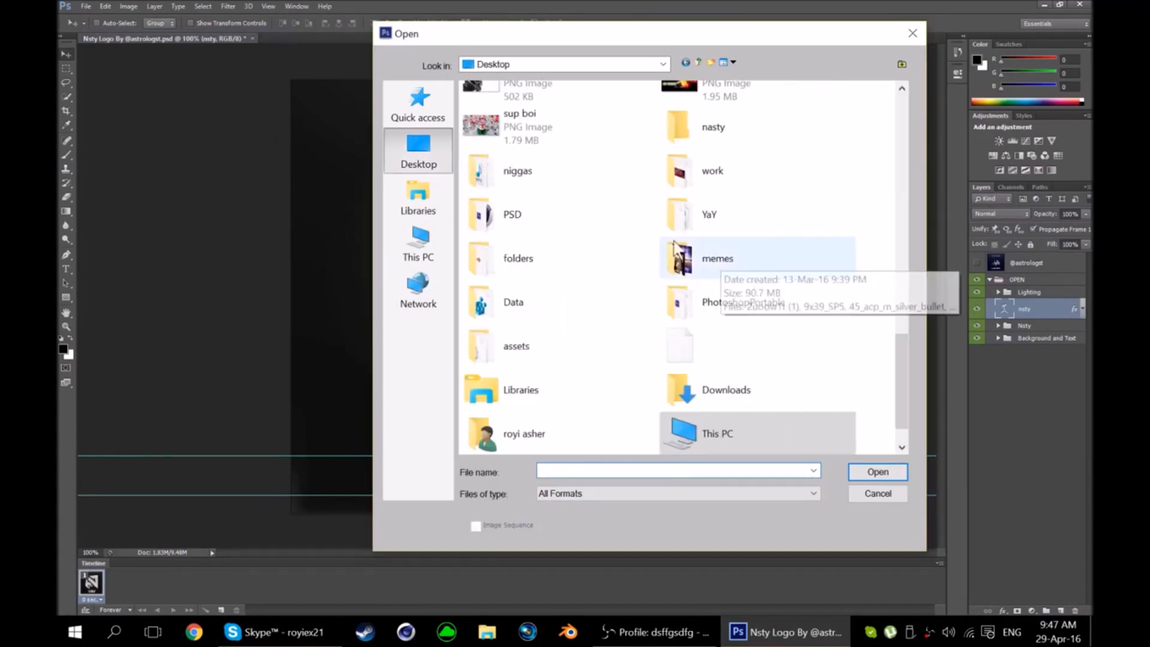
pyautogui.scroll(3)
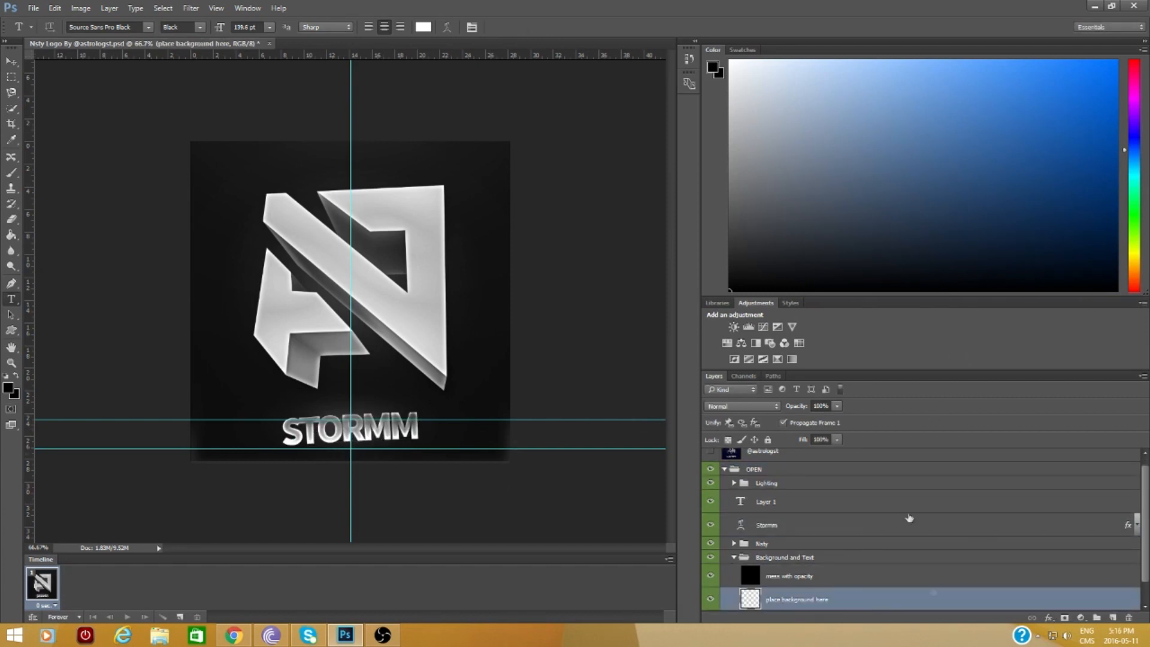
# Select 'mess with opacity', expand Lighting and Nsty, and toggle the black base layer off and on.
pyautogui.click(789, 576)
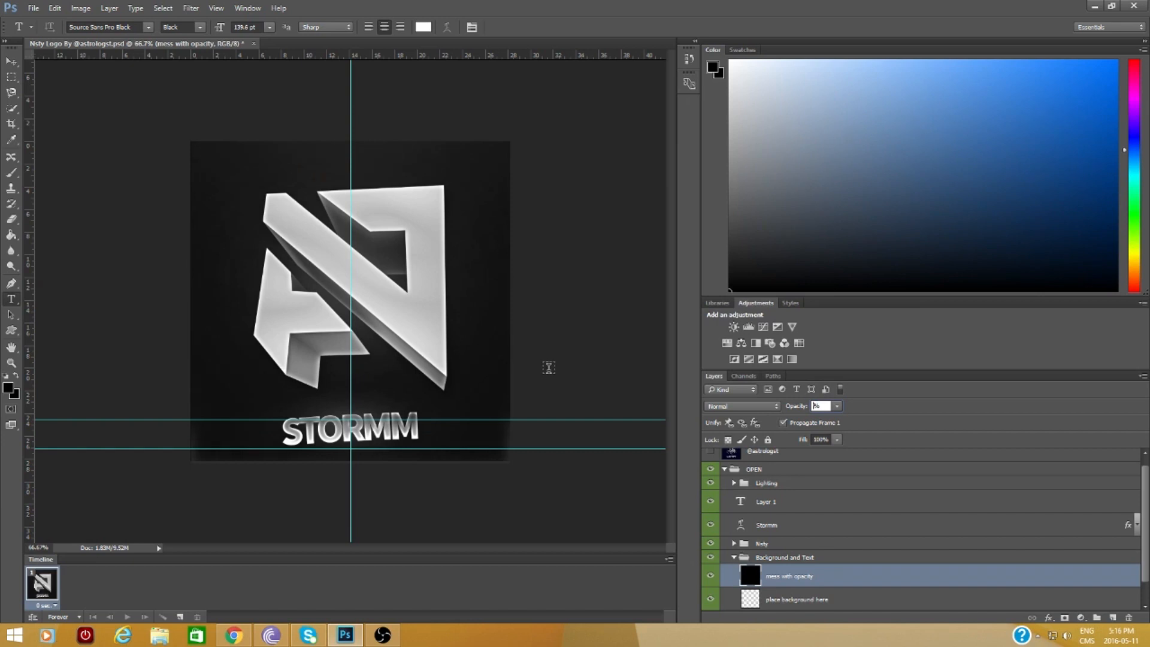
pyautogui.click(733, 483)
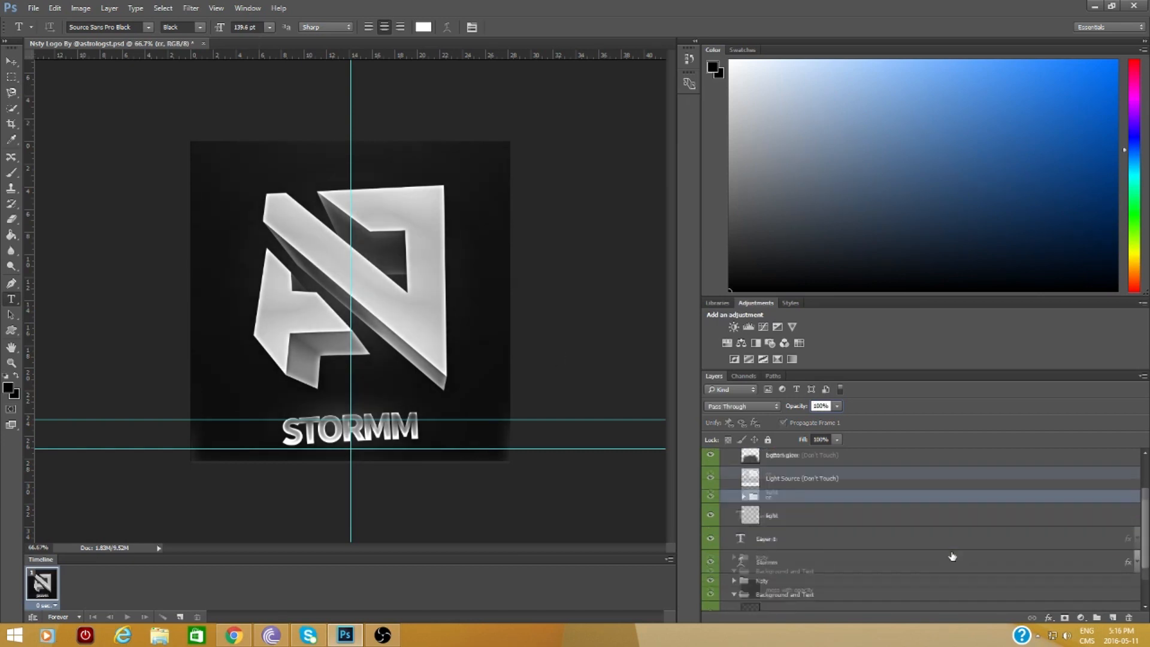
pyautogui.scroll(-3)
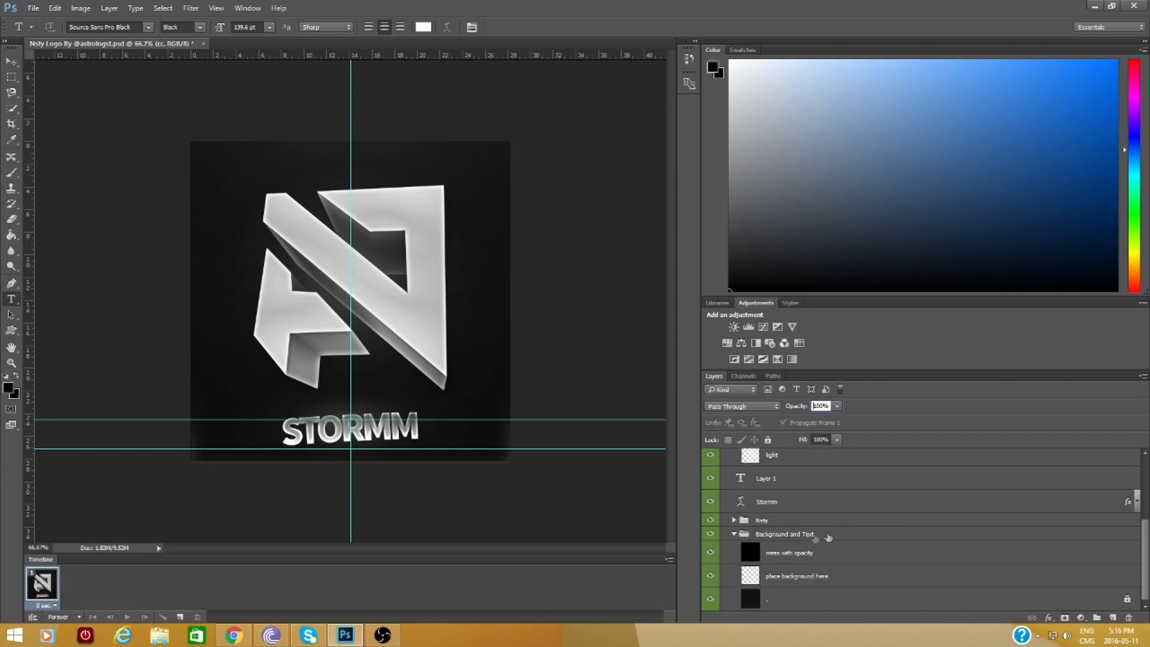
pyautogui.click(733, 520)
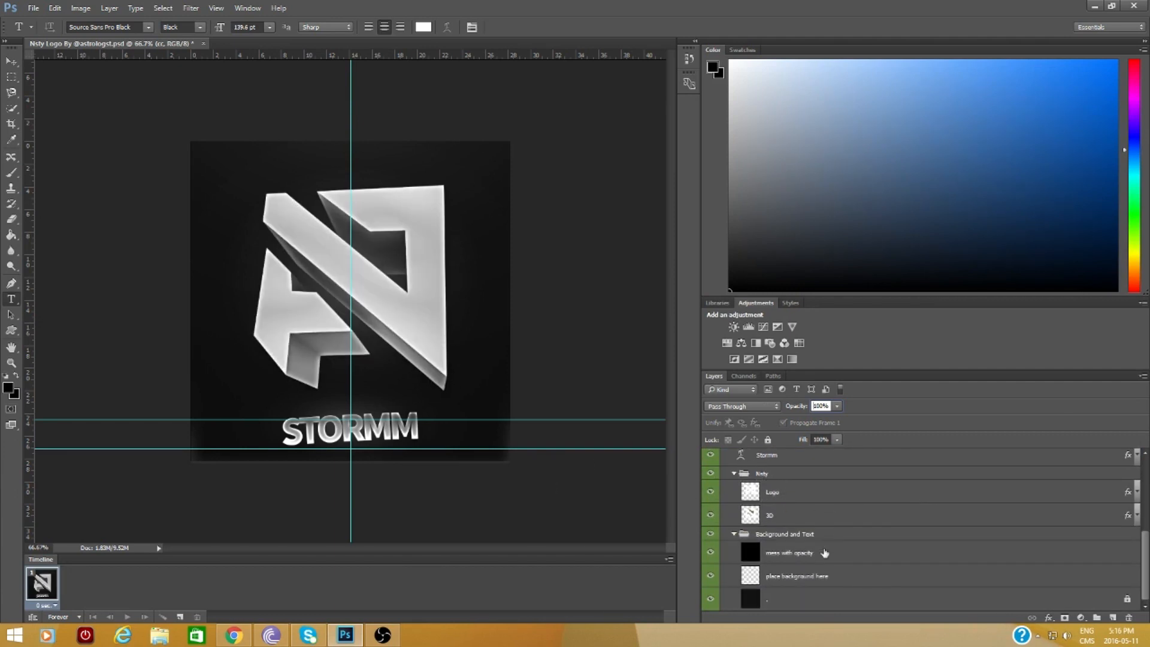
pyautogui.click(709, 601)
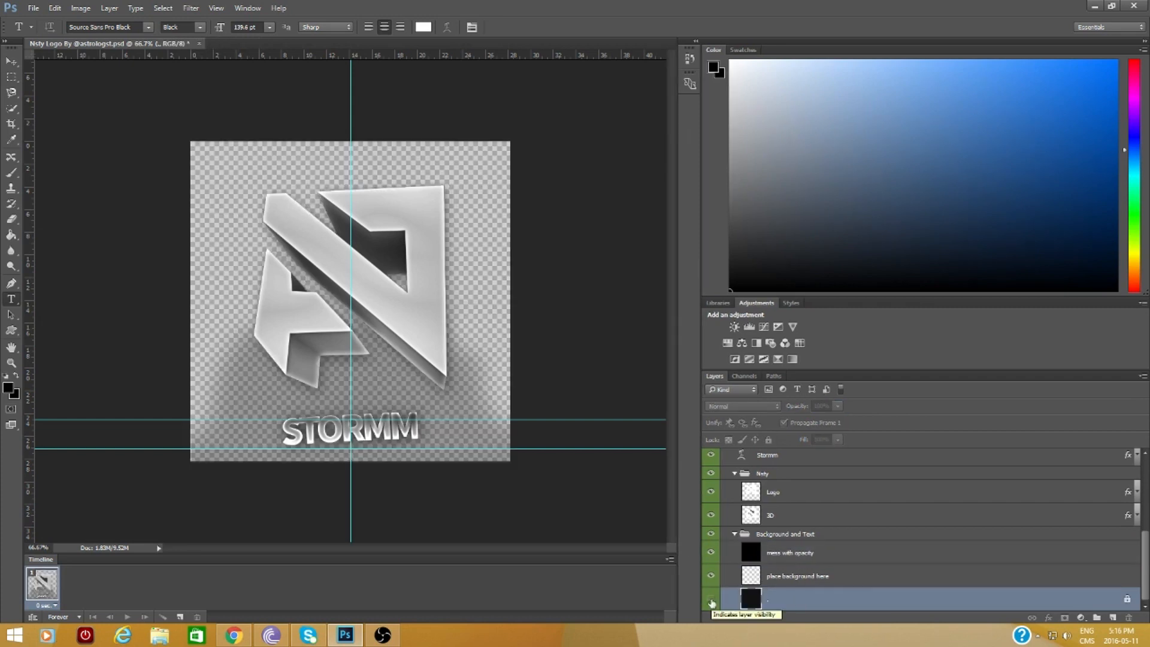
pyautogui.click(158, 634)
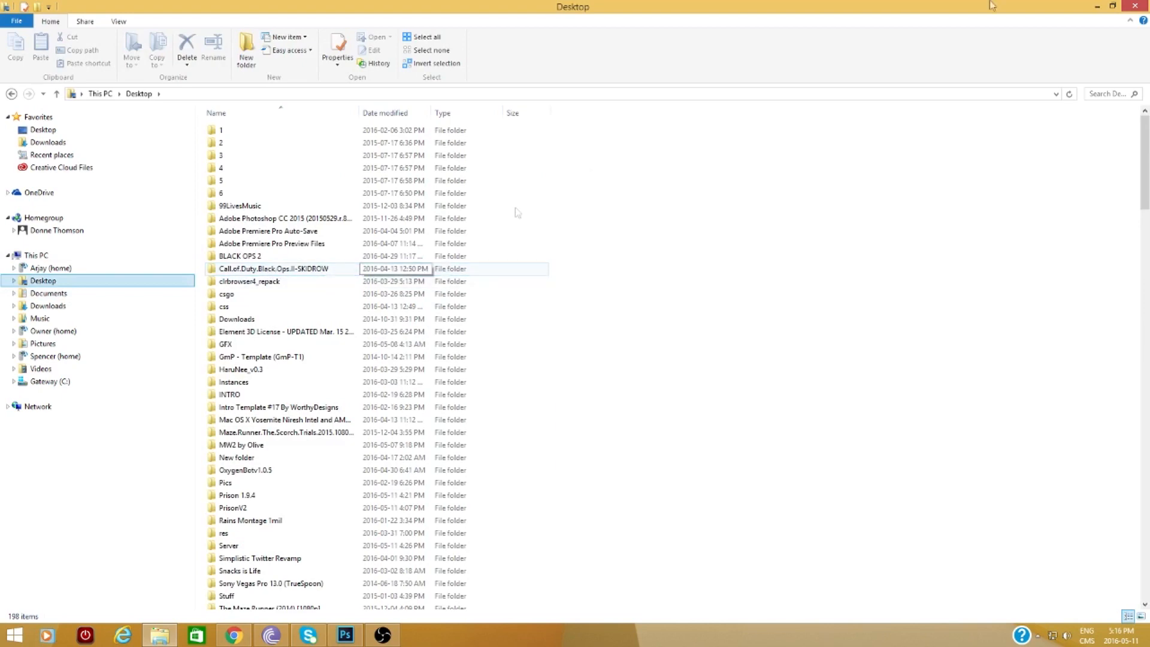
# Search Explorer for GFX and pick the Rubik's cube picture.
pyautogui.write('GFX')
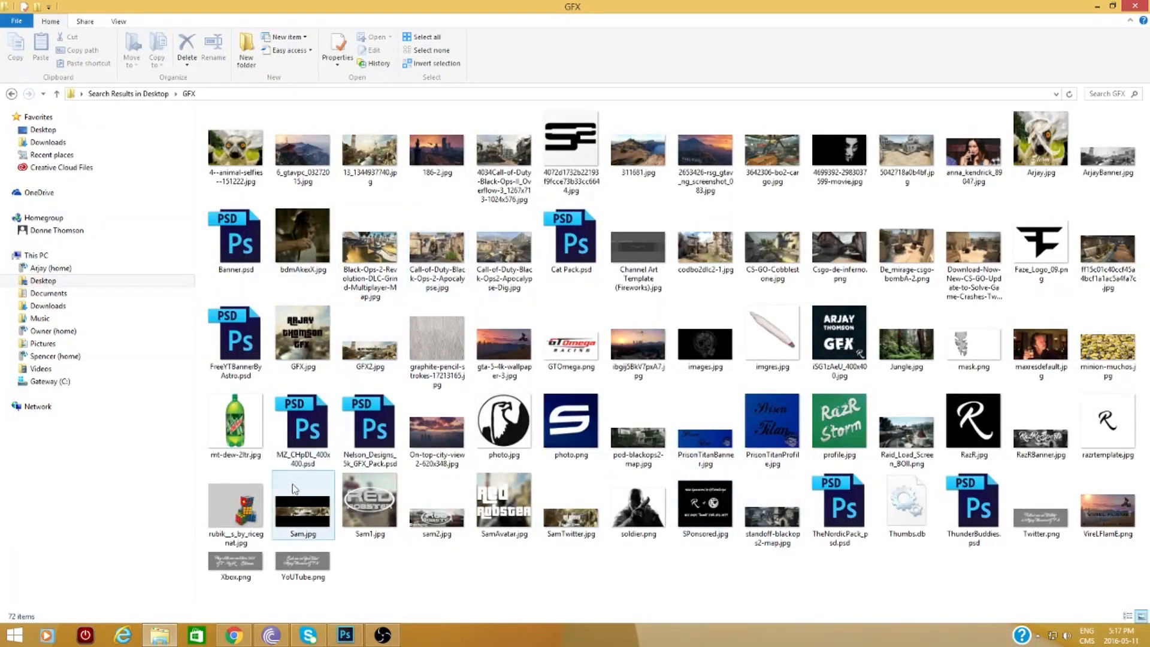
pyautogui.click(345, 635)
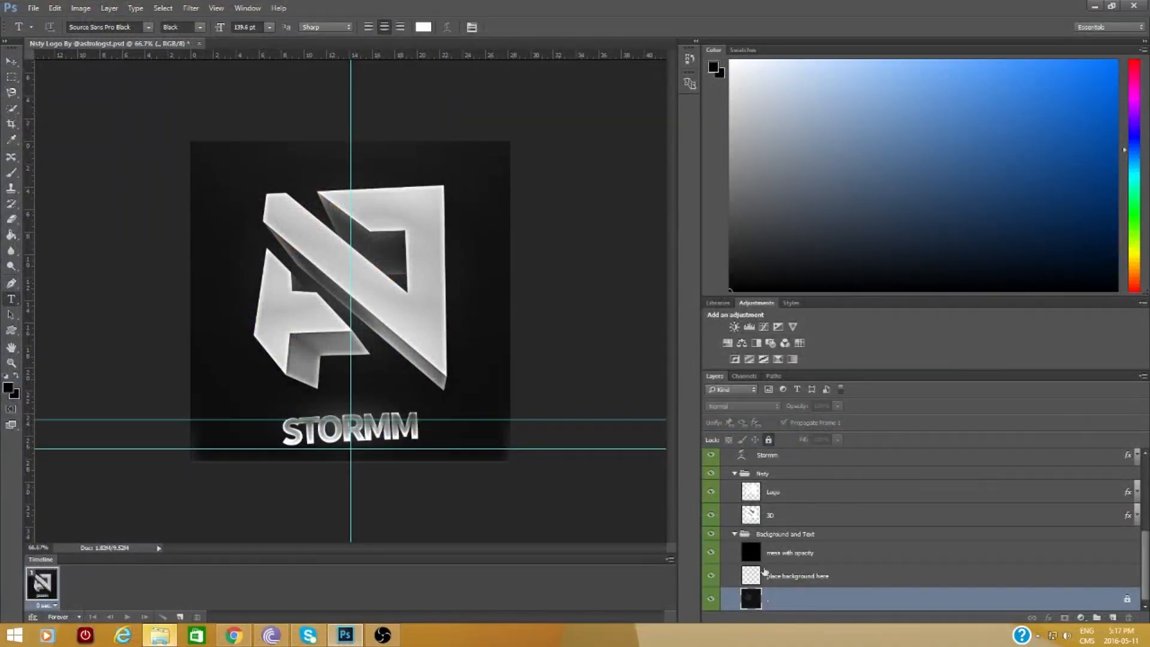
# Target the placeholder layer and scale the Rubik's cube photo up to cover the canvas.
pyautogui.click(797, 576)
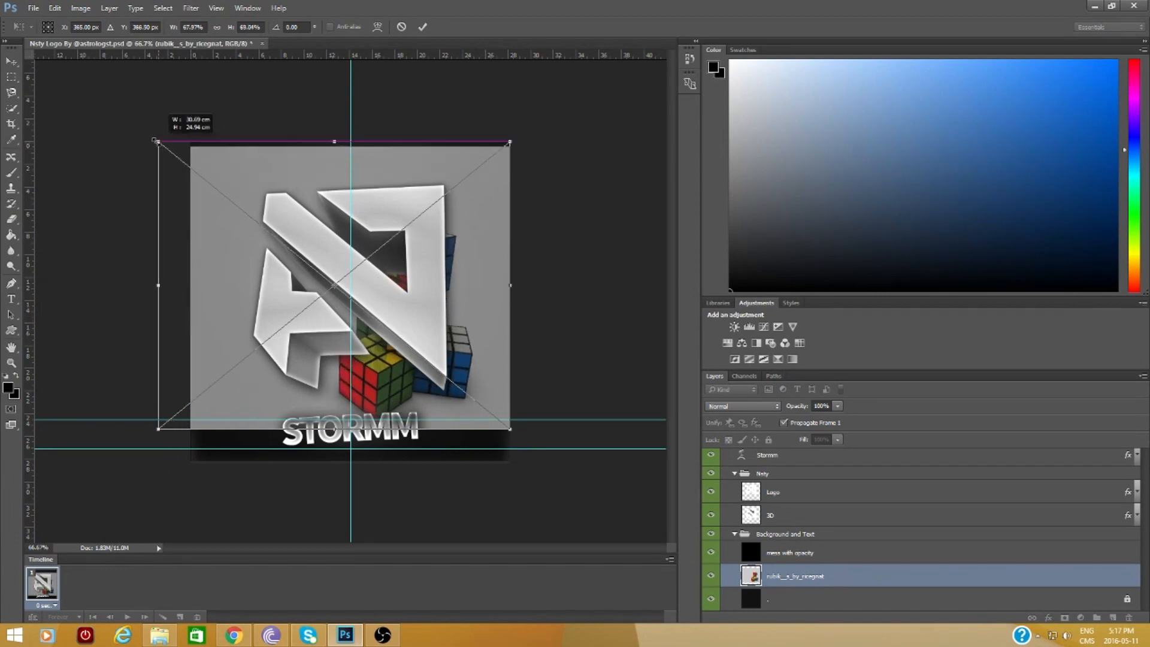
pyautogui.moveTo(157, 142); pyautogui.dragTo(128, 142)
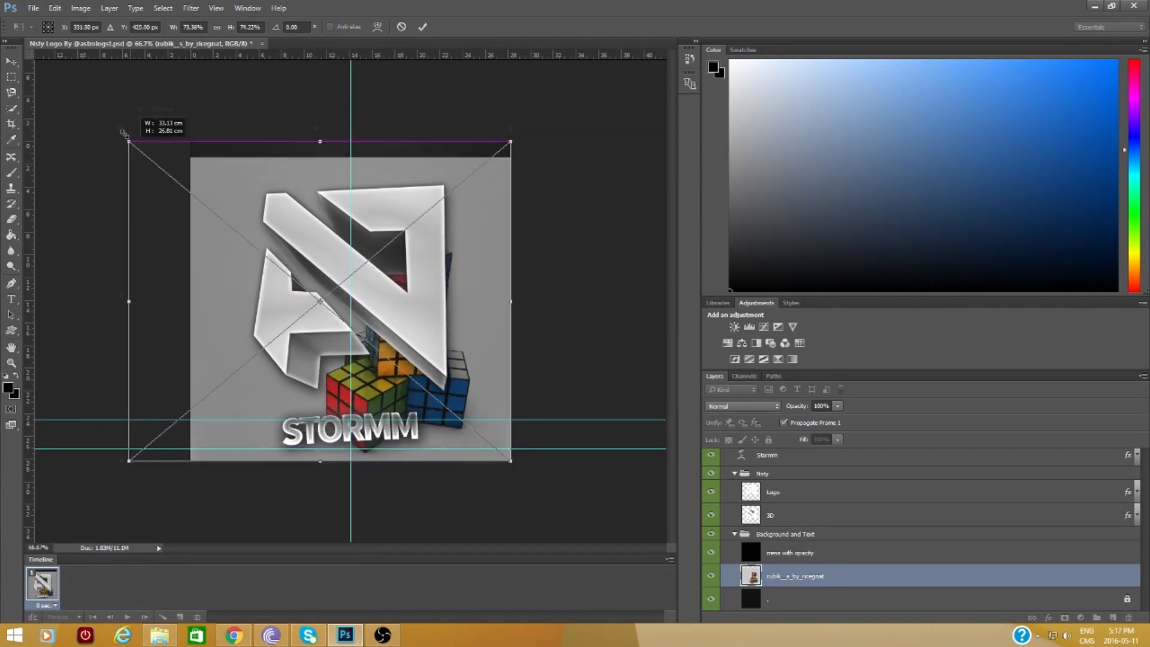